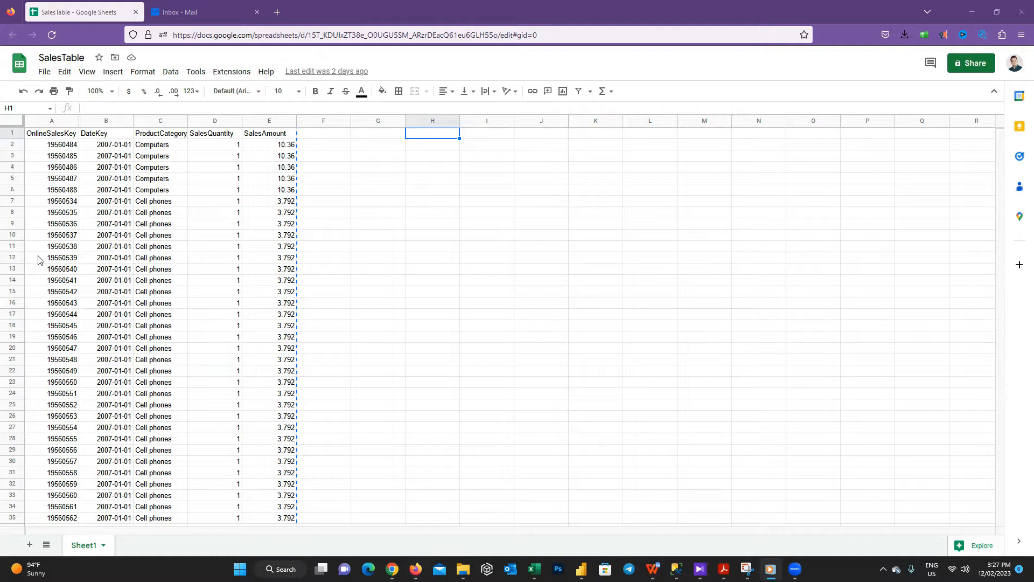
mouse_move(349, 334)
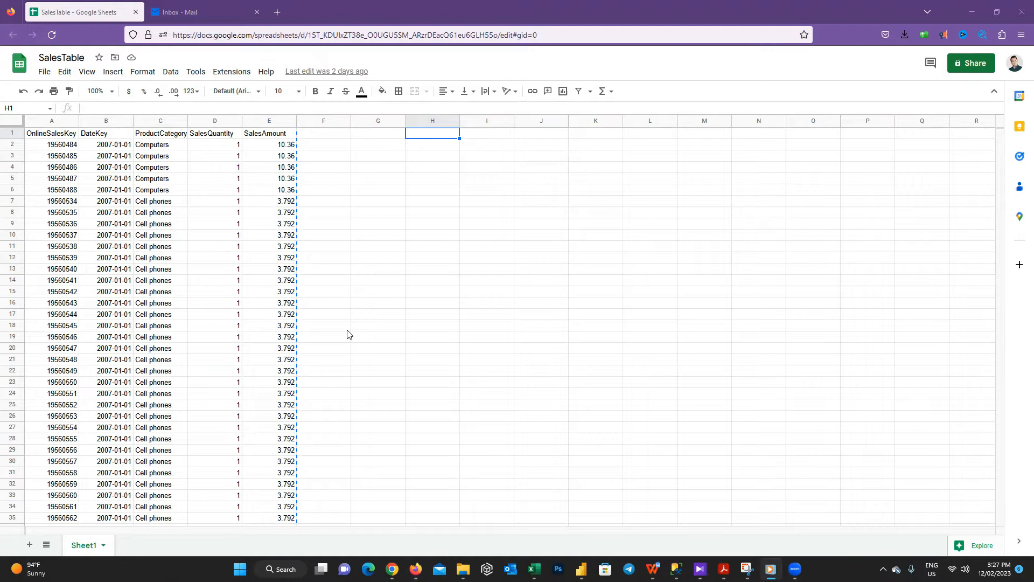
mouse_move(120, 178)
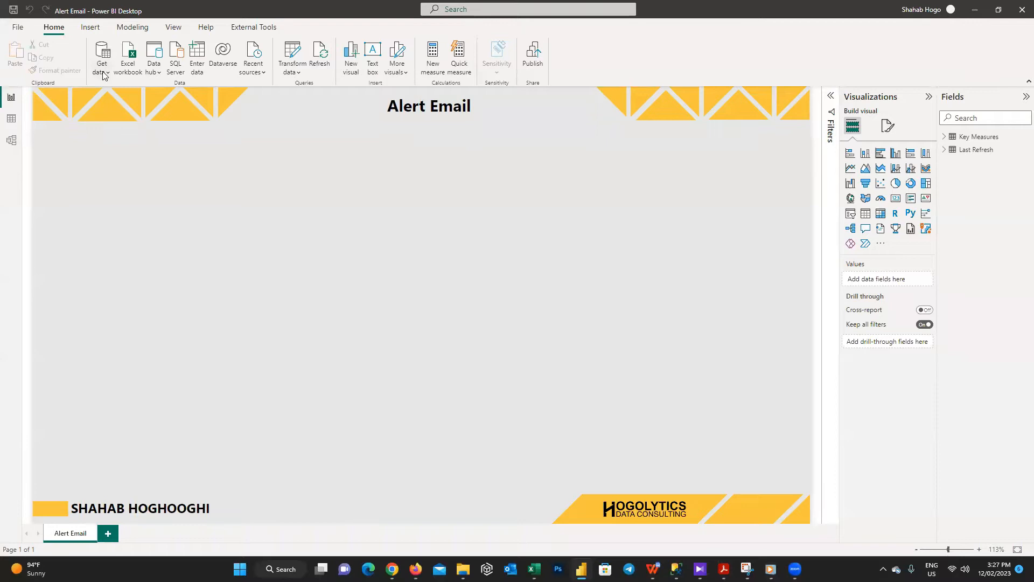
Connect to the Google Sheets spreadsheet by URL and preview Sheet1 in the Navigator
click(102, 56)
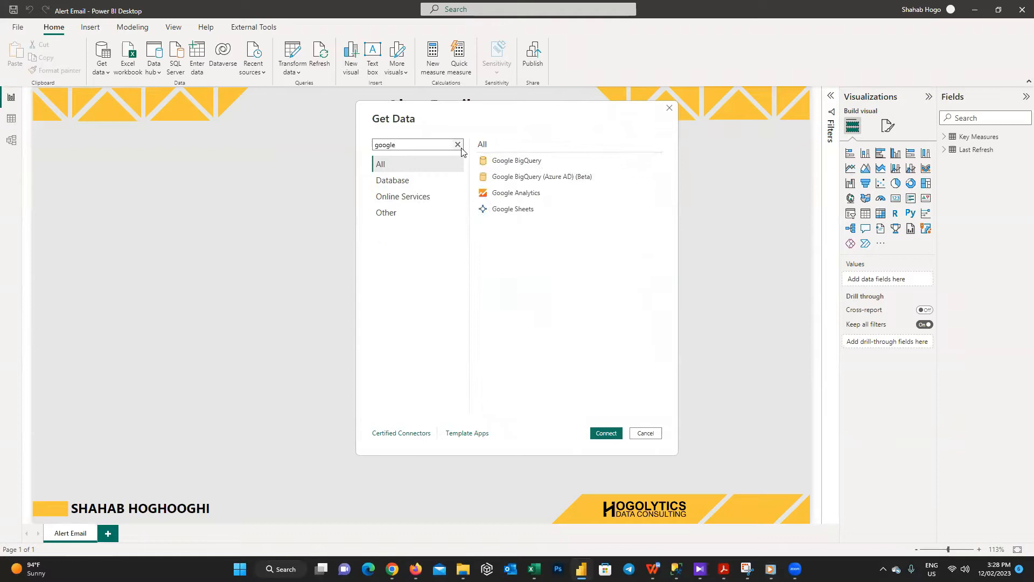
click(605, 433)
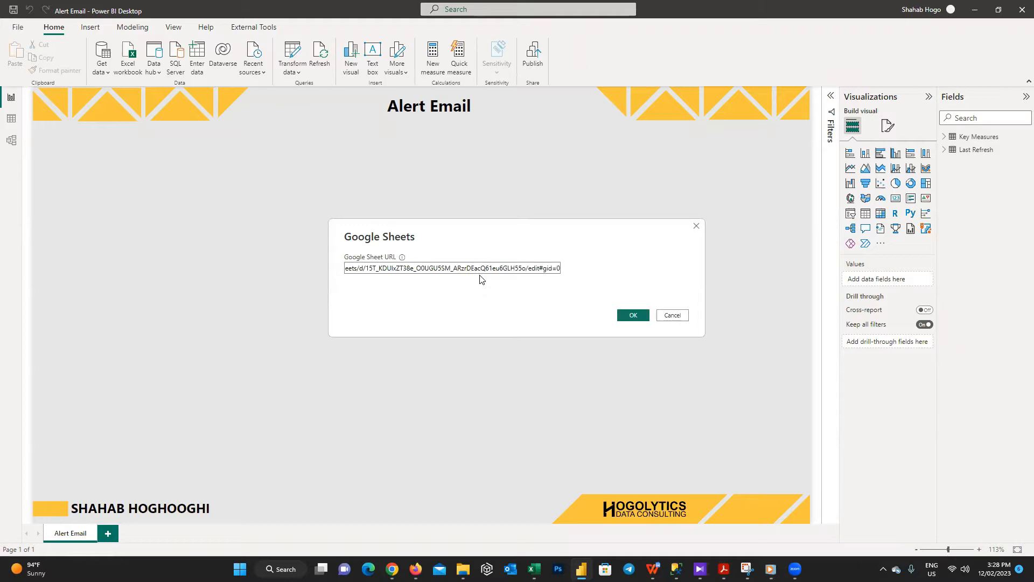
click(632, 314)
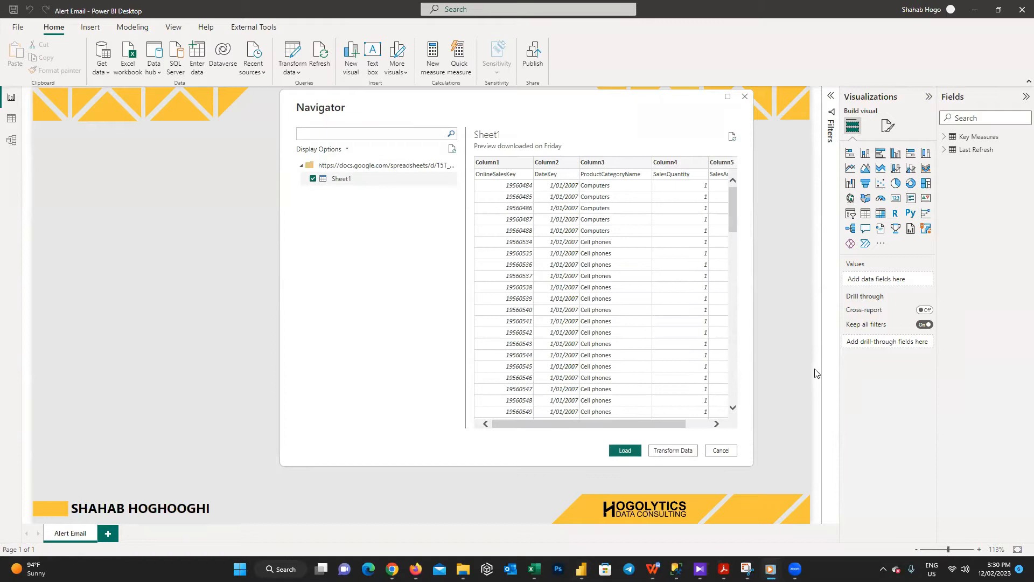
click(671, 451)
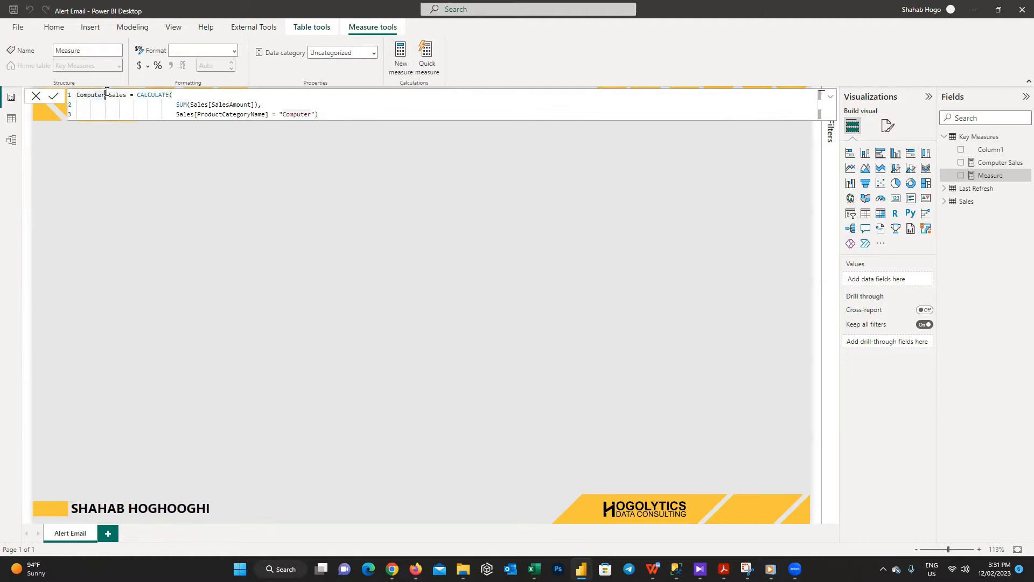
Edit the new measure's DAX formula to define Cell Phone Sales
click(54, 96)
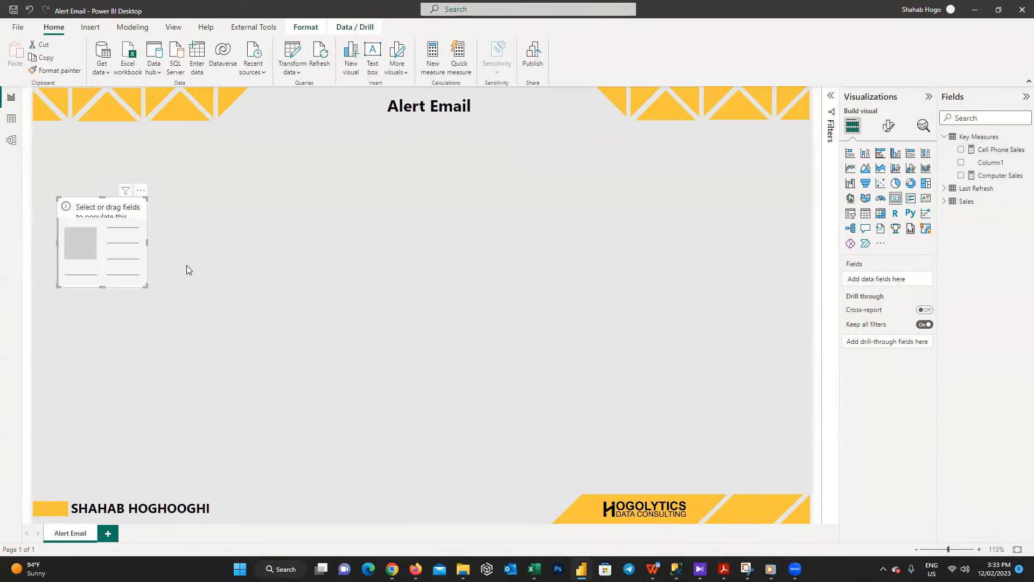
Show Computer Sales and Cell Phone Sales in two cards, then publish the report
click(960, 175)
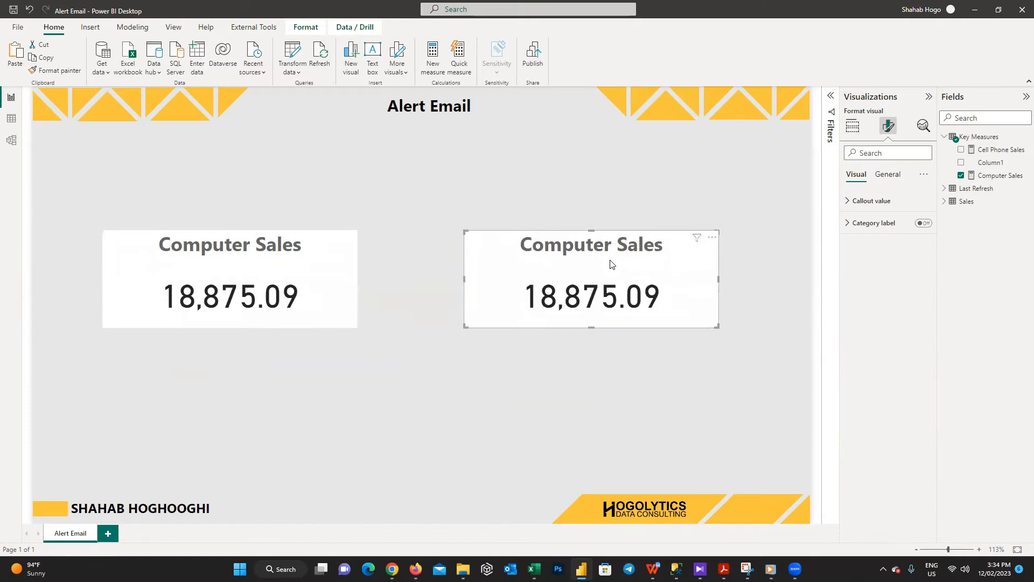
click(961, 149)
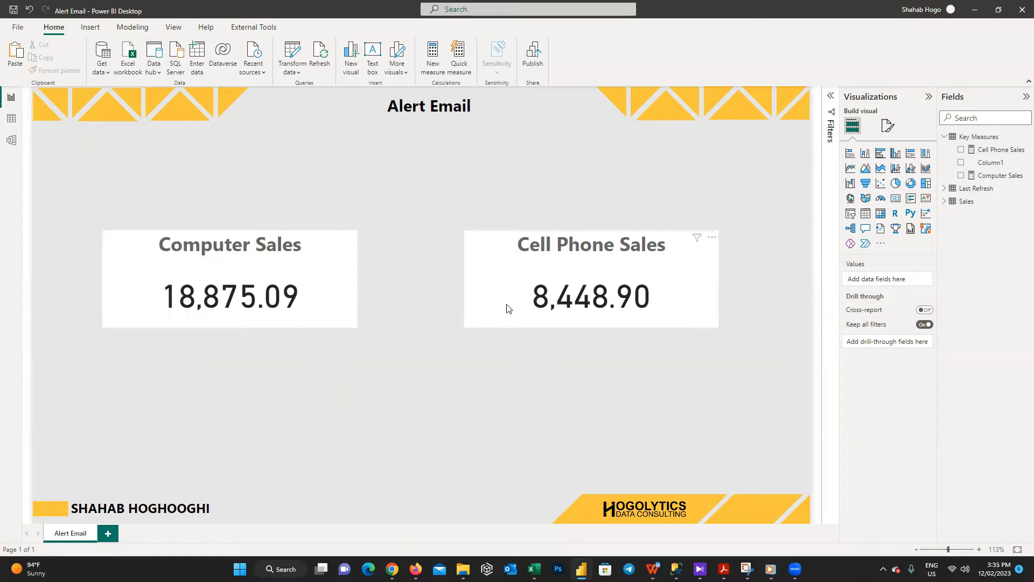
mouse_move(563, 305)
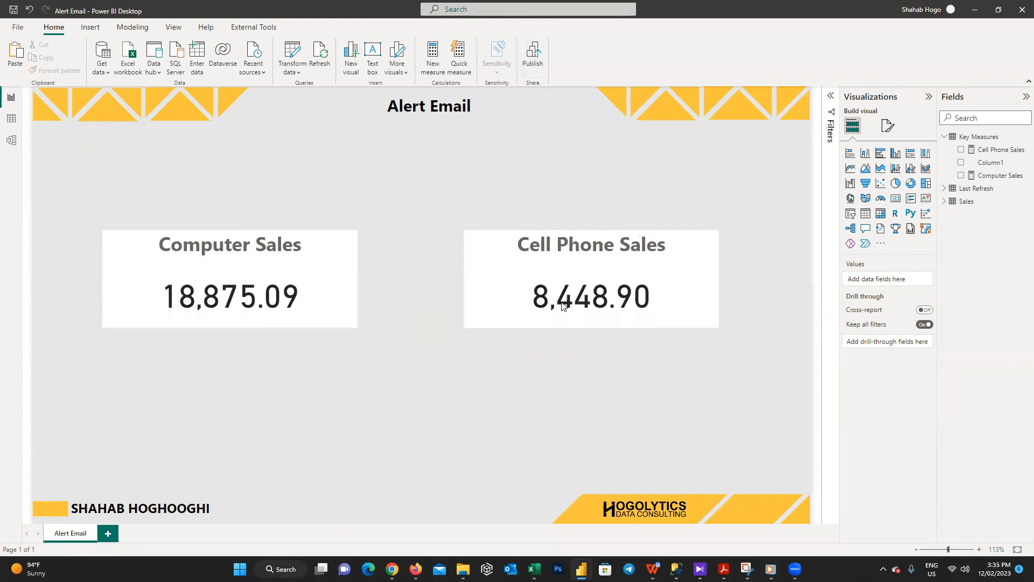
click(532, 54)
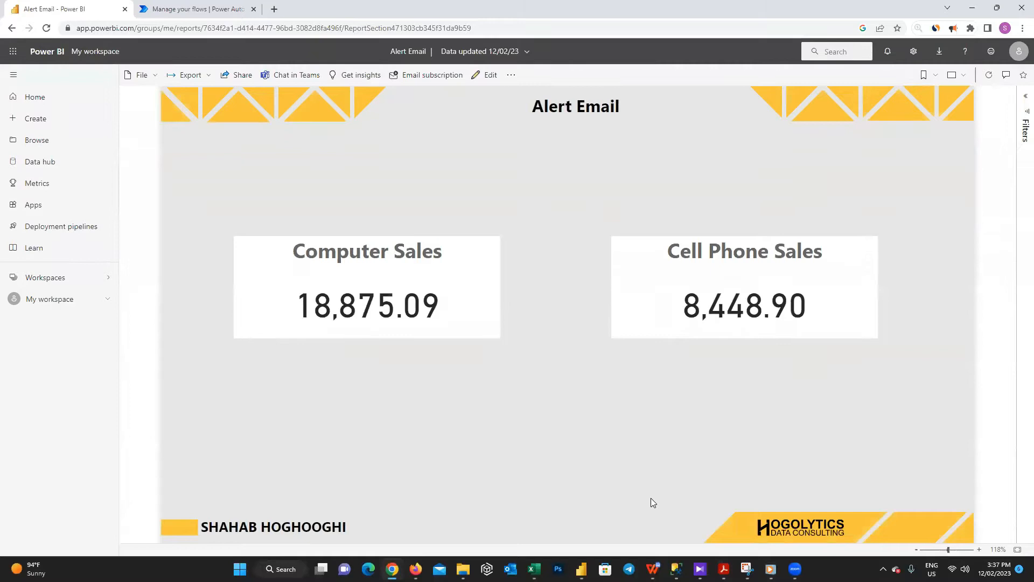
mouse_move(522, 439)
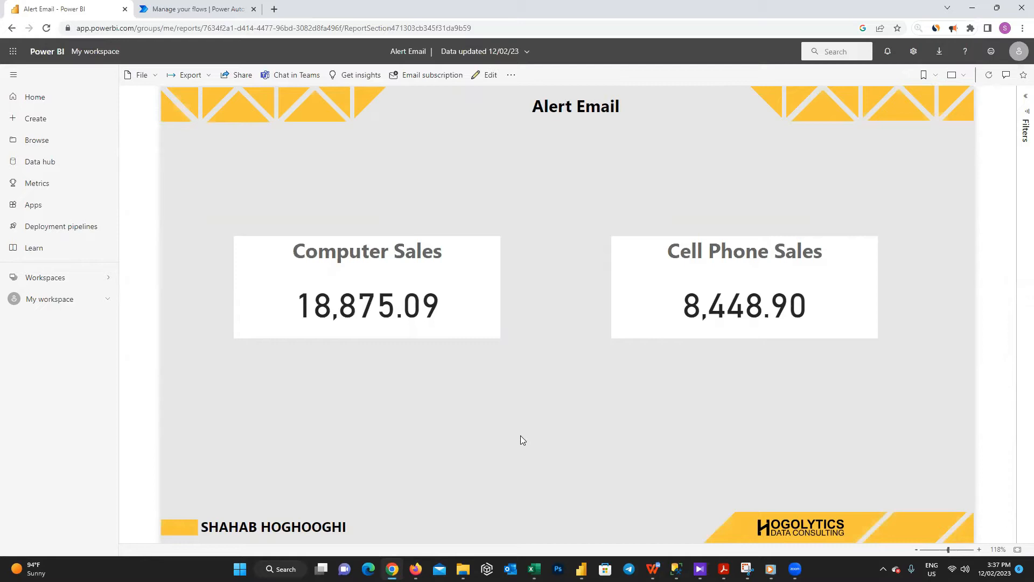
mouse_move(449, 249)
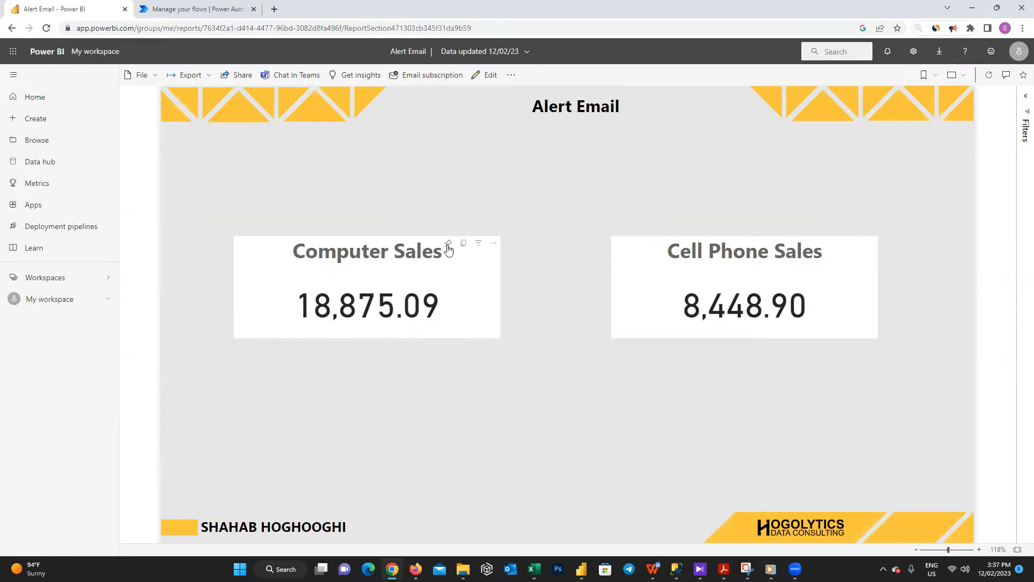
Pin the Computer Sales card from the published Alert Email report
click(448, 242)
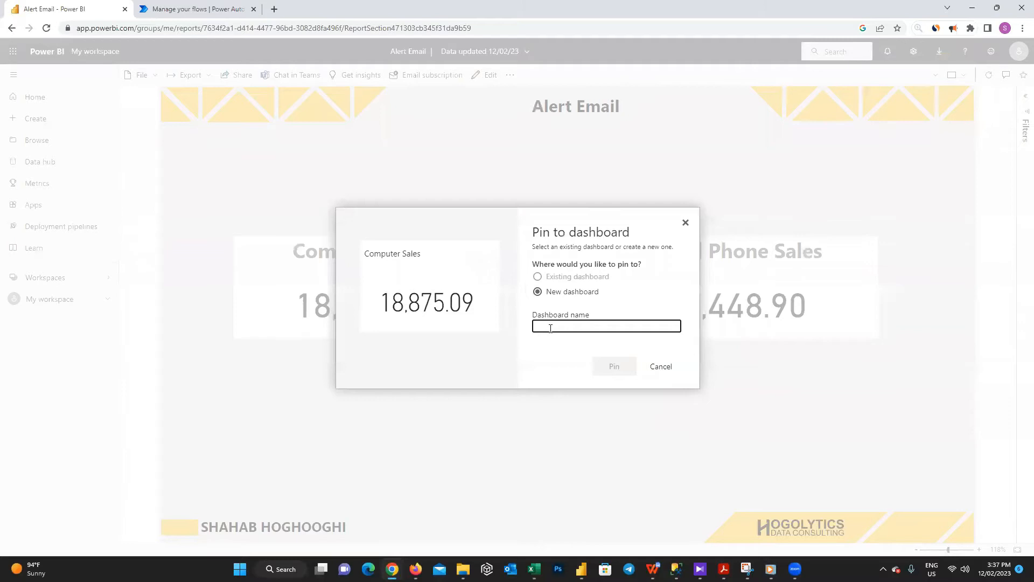
Pin Computer Sales to a new dashboard named Sales
text(c)
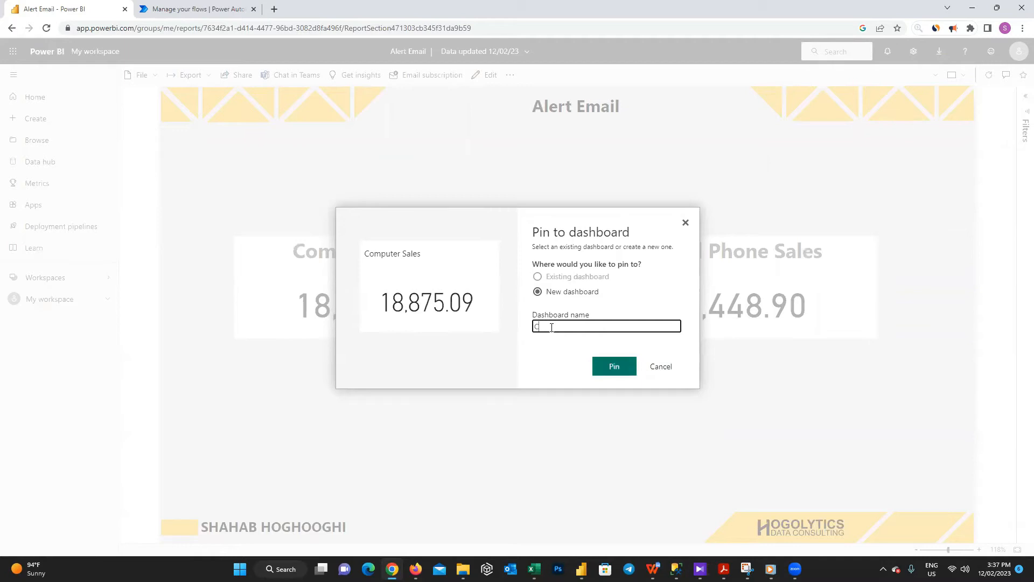
click(613, 366)
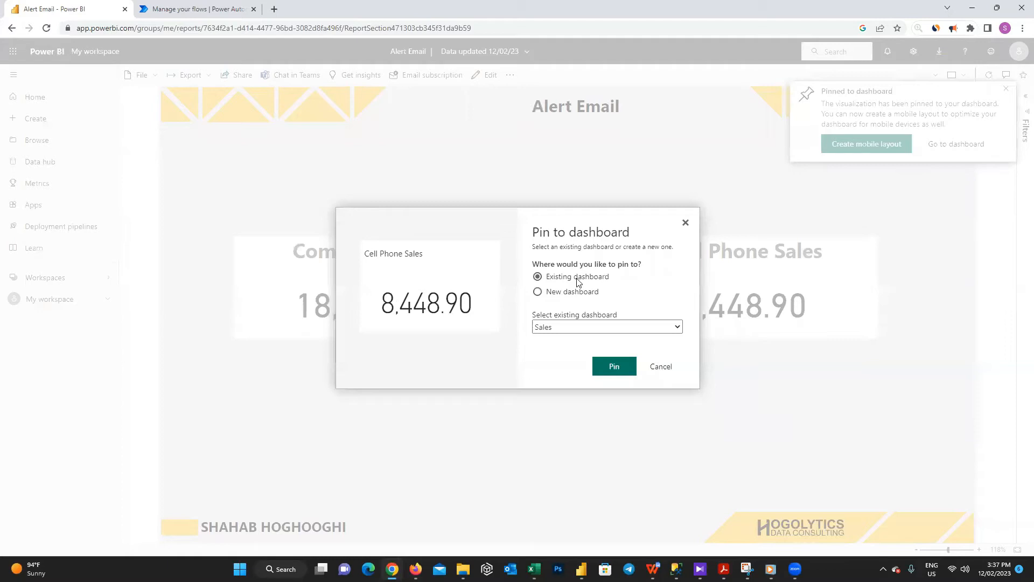
Pin Cell Phone Sales to the existing Sales dashboard
click(613, 366)
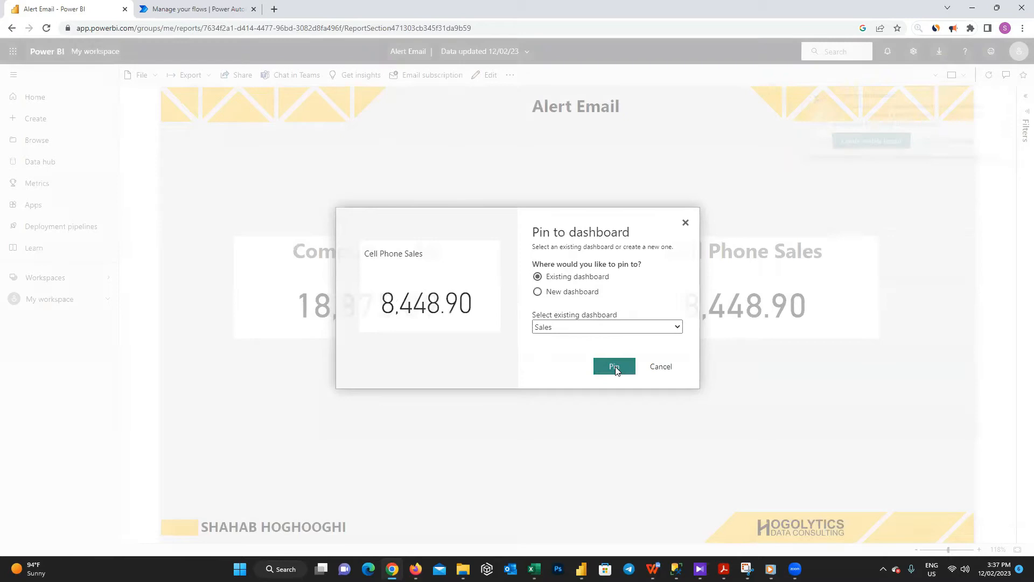
click(613, 366)
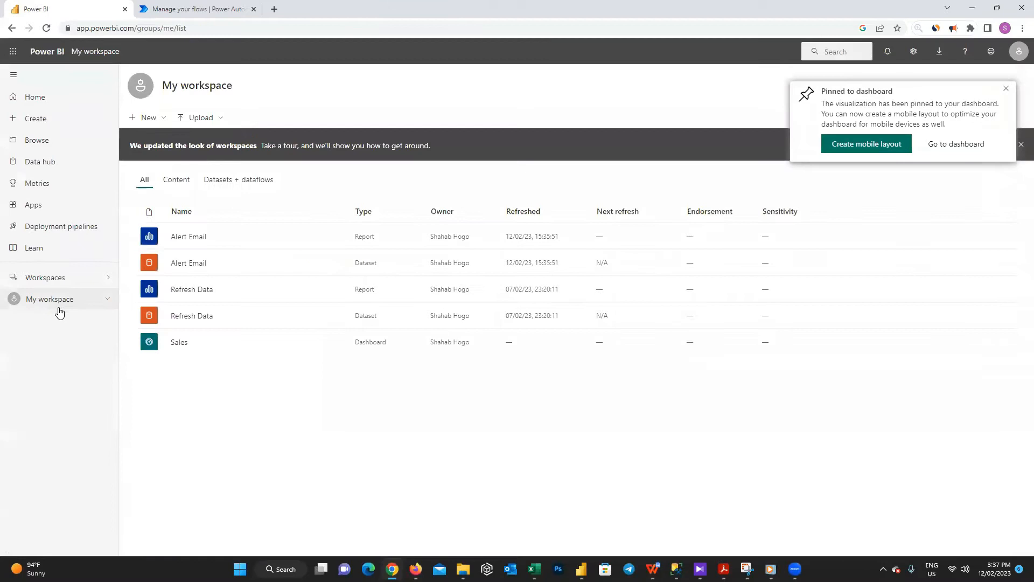
Open the Sales dashboard and the Computer Sales tile's options for Manage alerts
click(178, 341)
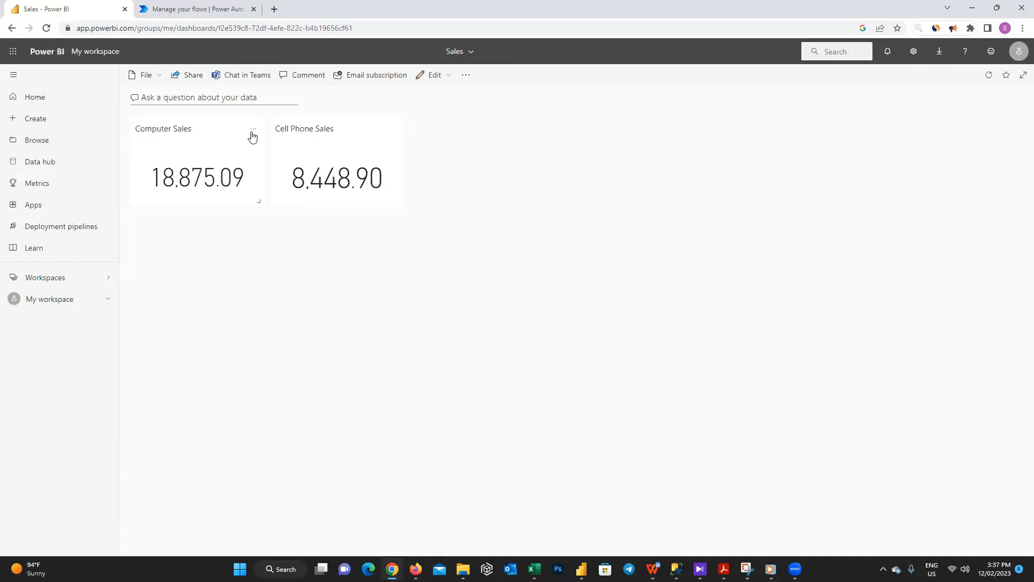
click(252, 129)
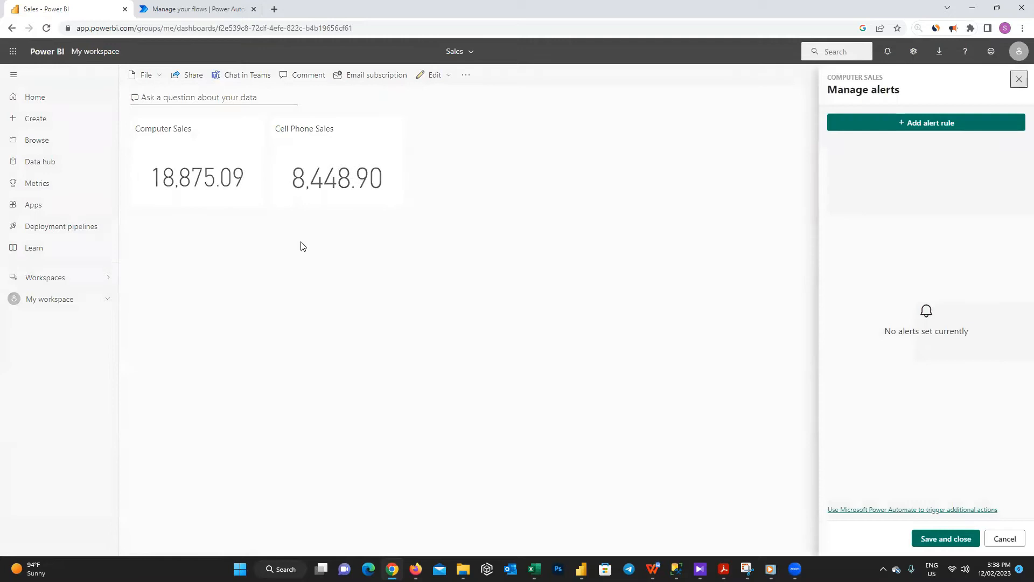
Add a Computer Sales alert for values Above 19000, checked once an hour with email
click(925, 123)
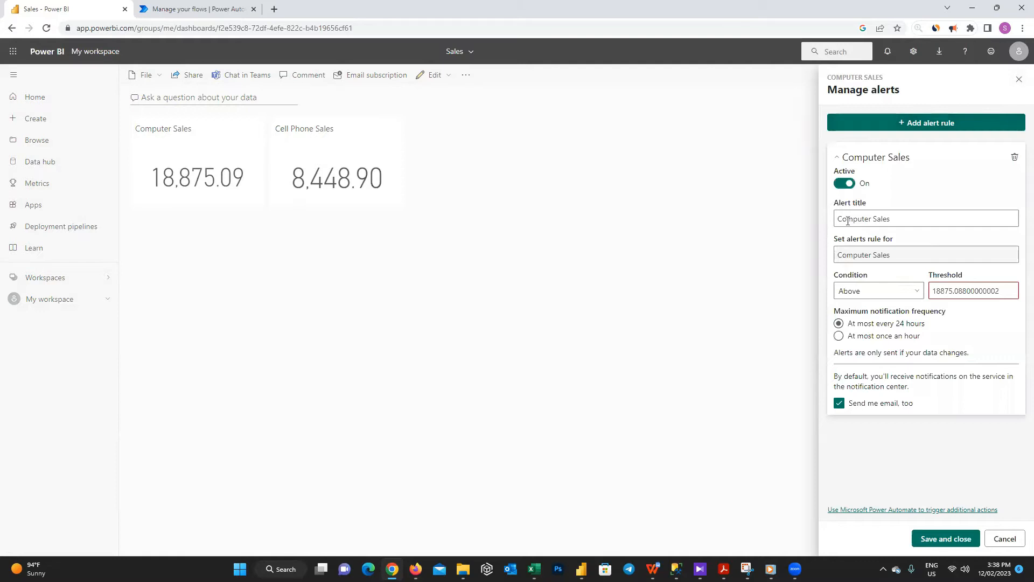
click(876, 291)
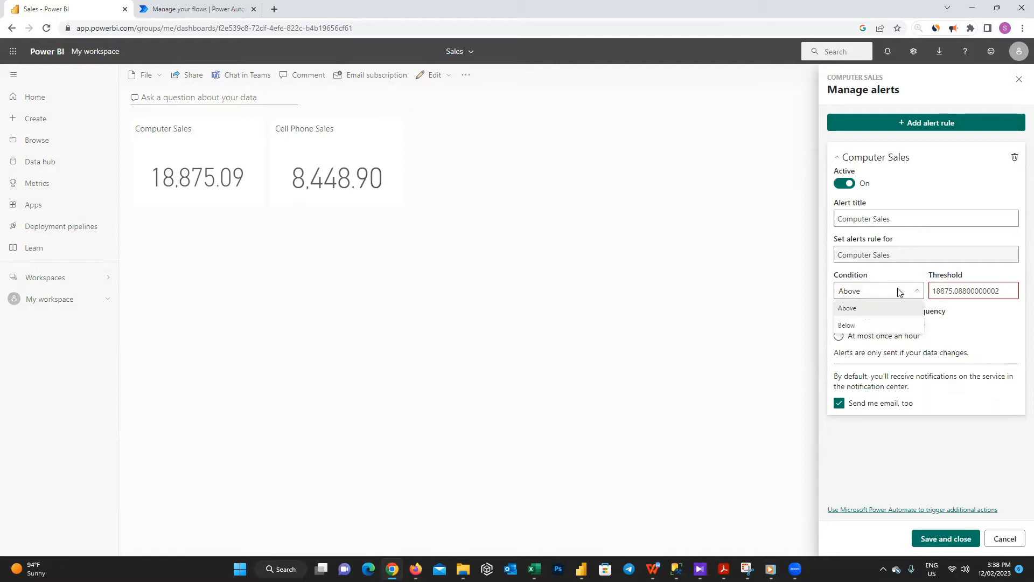
click(847, 308)
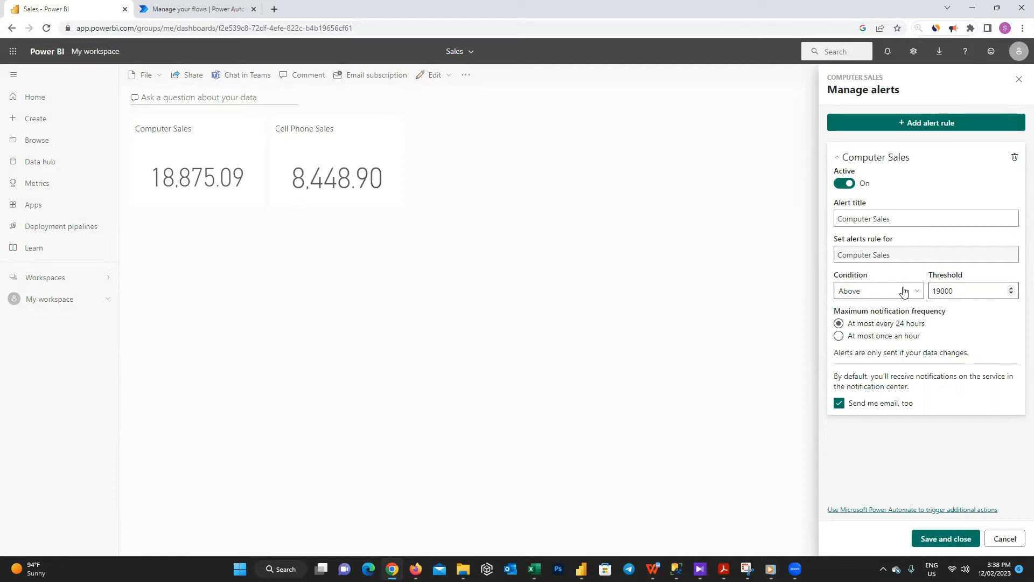
click(838, 337)
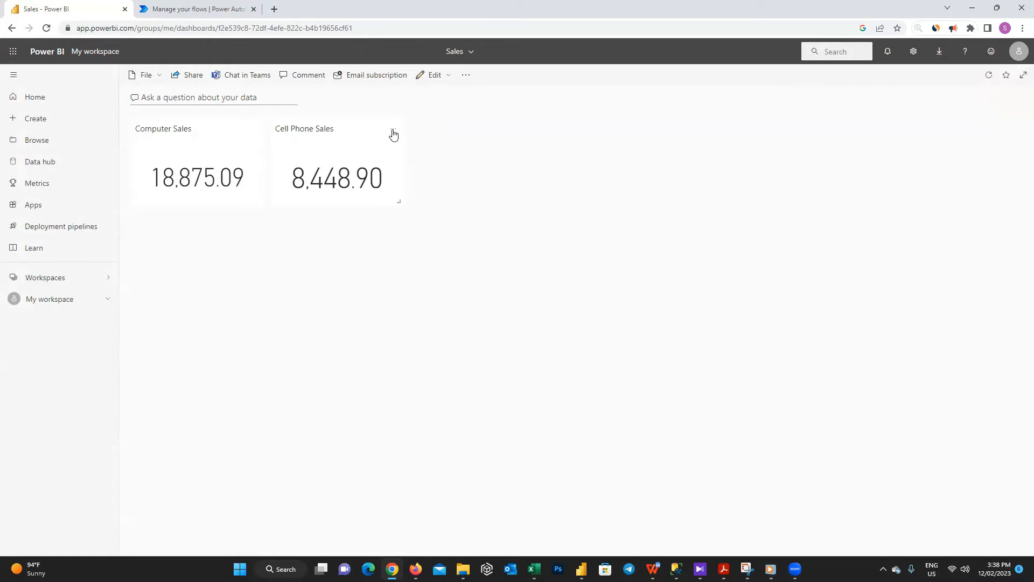
Add a Cell Phone Sales alert for values Below 8000, then go to Power Automate
click(393, 135)
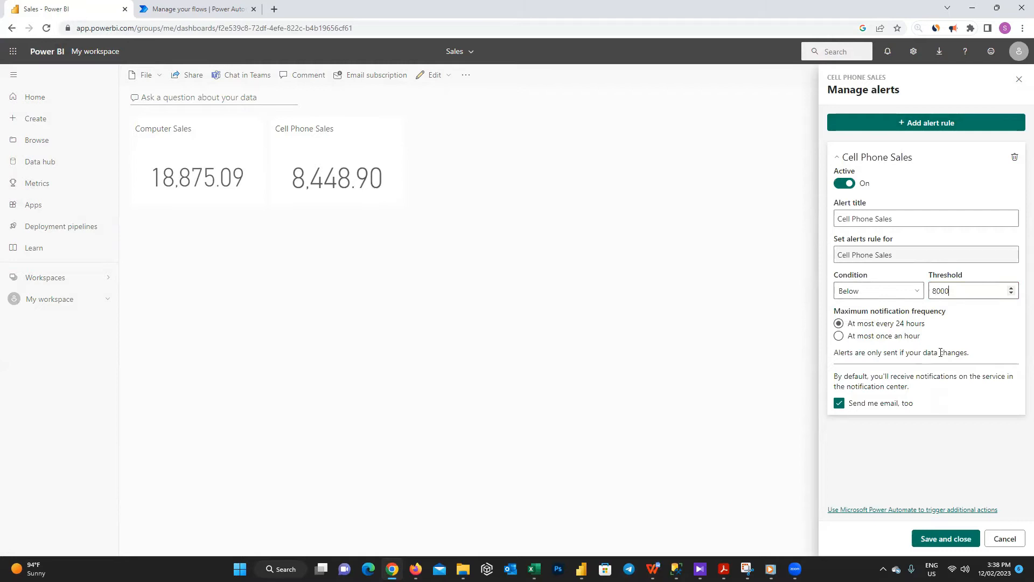
click(945, 539)
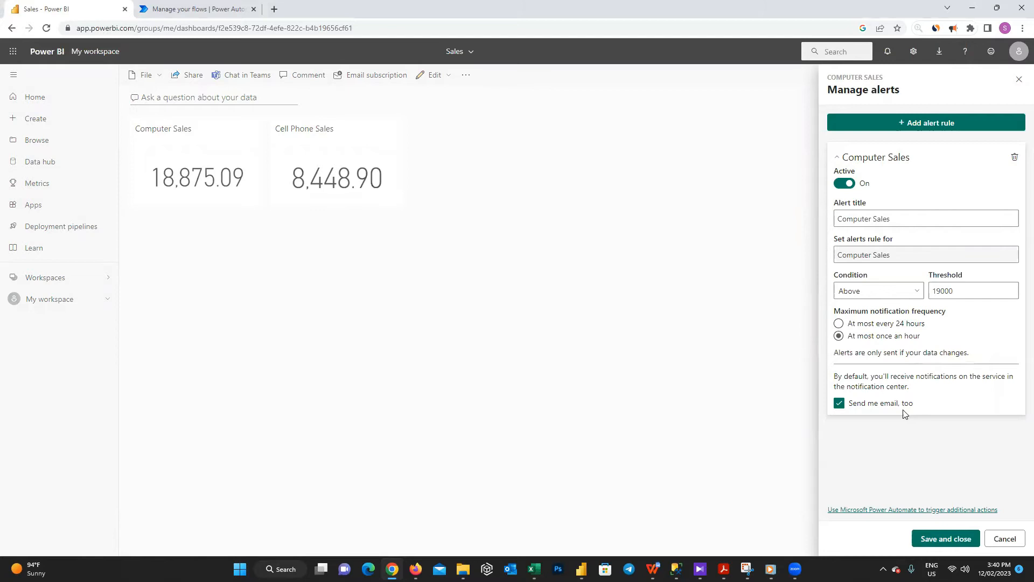
mouse_move(858, 519)
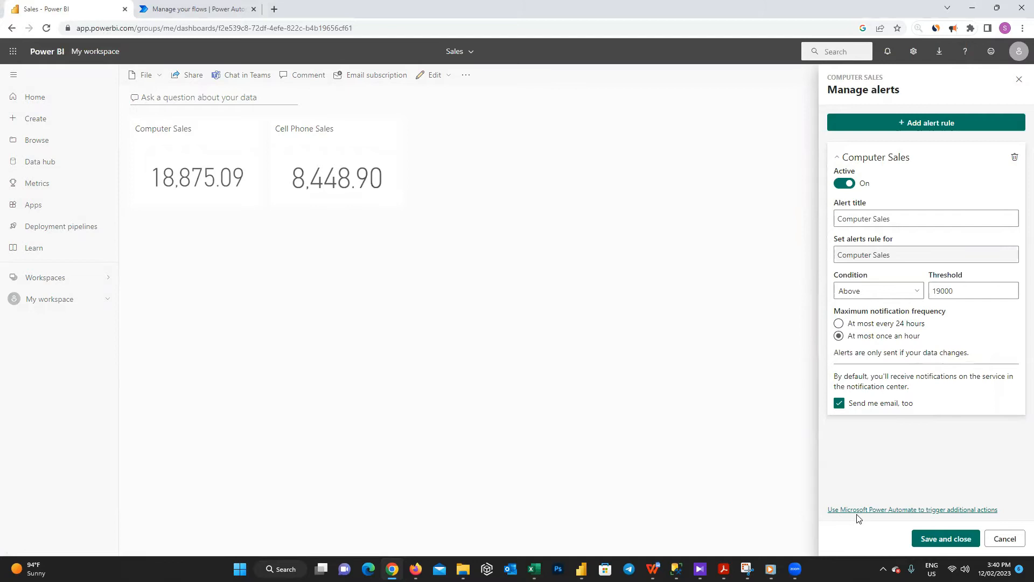
click(194, 9)
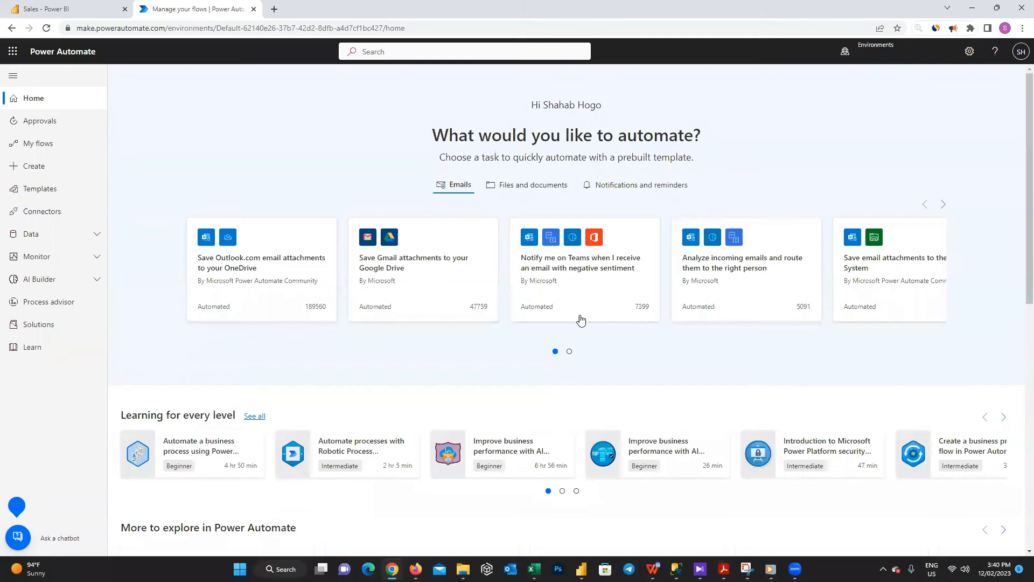
mouse_move(109, 388)
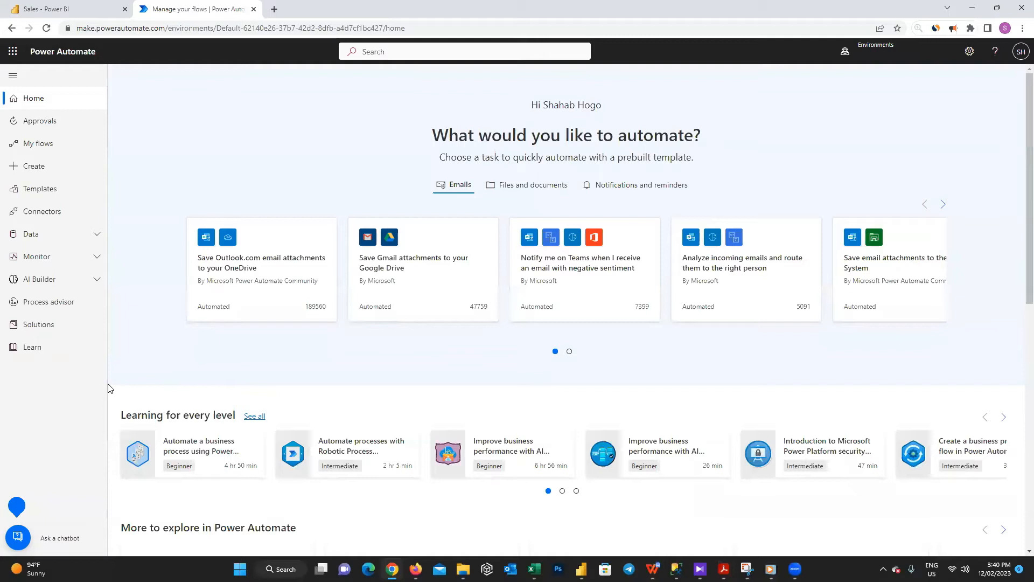
mouse_move(112, 389)
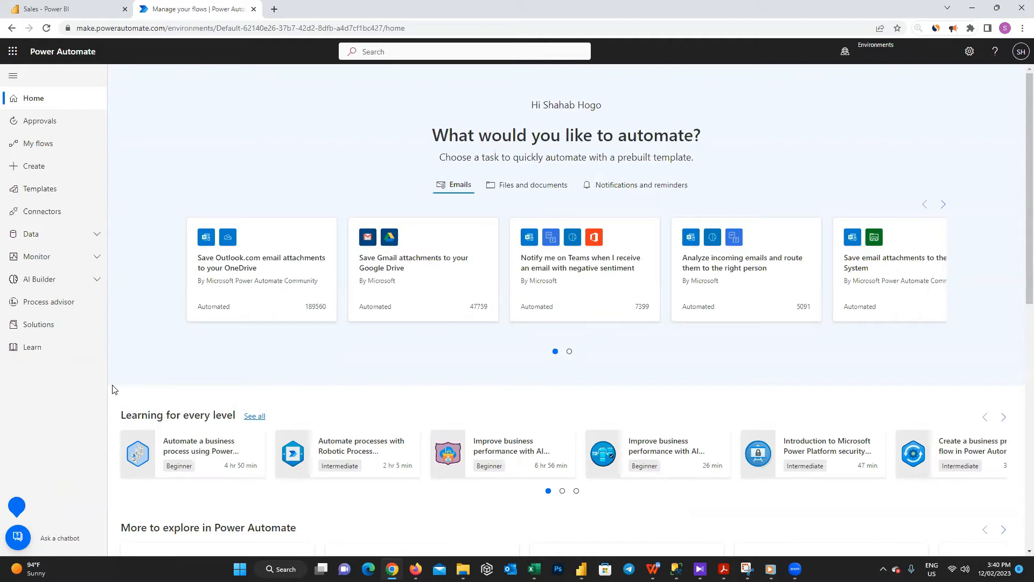
Start creating a new flow from the Create page
click(33, 166)
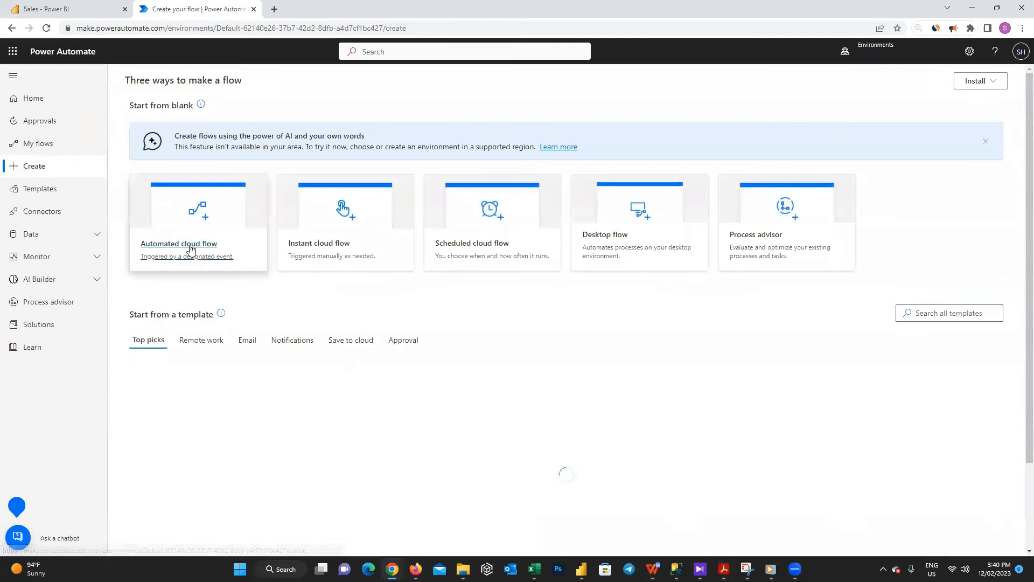
Create the Computer Sales automated cloud flow triggered by a Power BI data driven alert
click(178, 244)
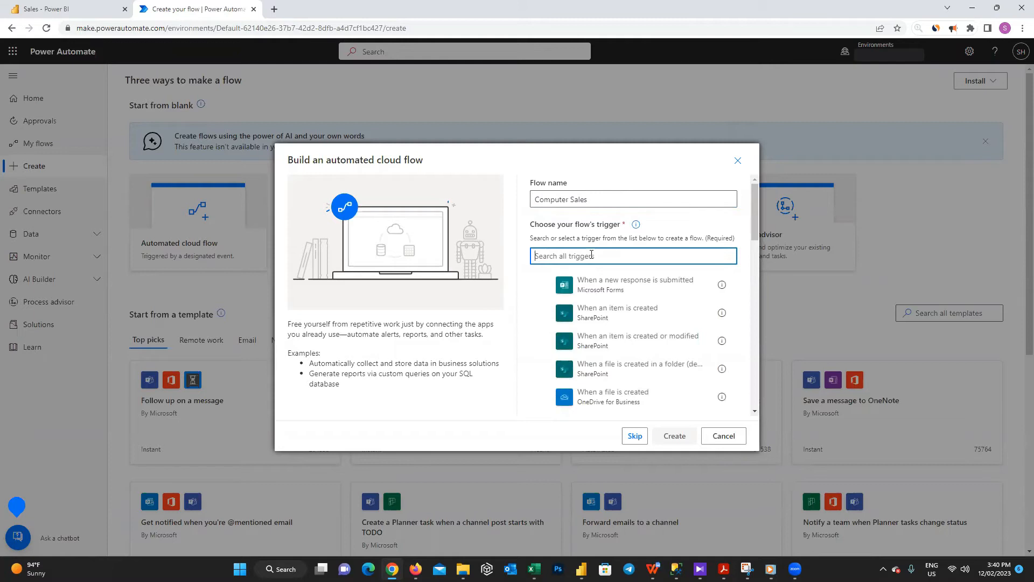
text(alert)
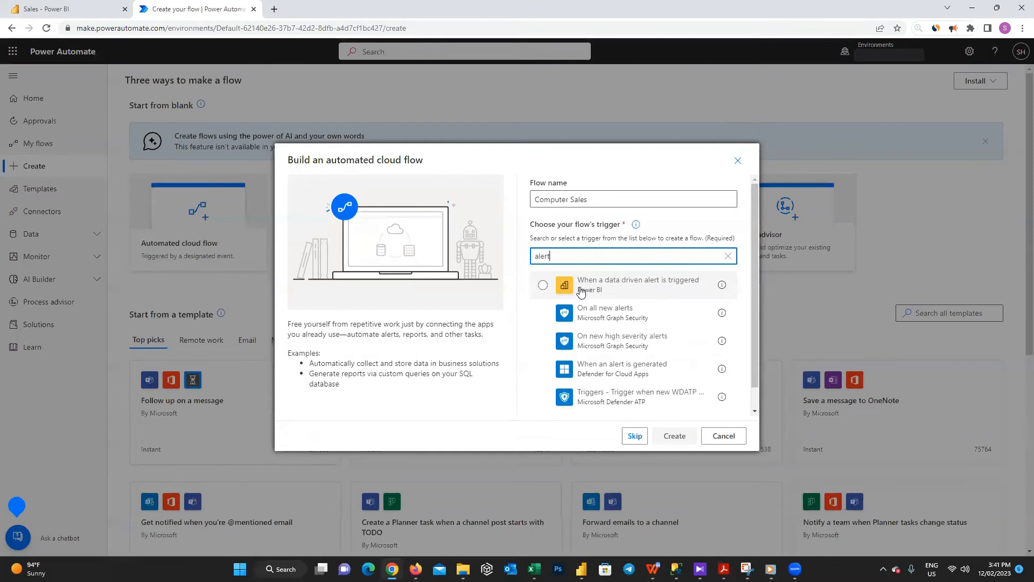
click(672, 435)
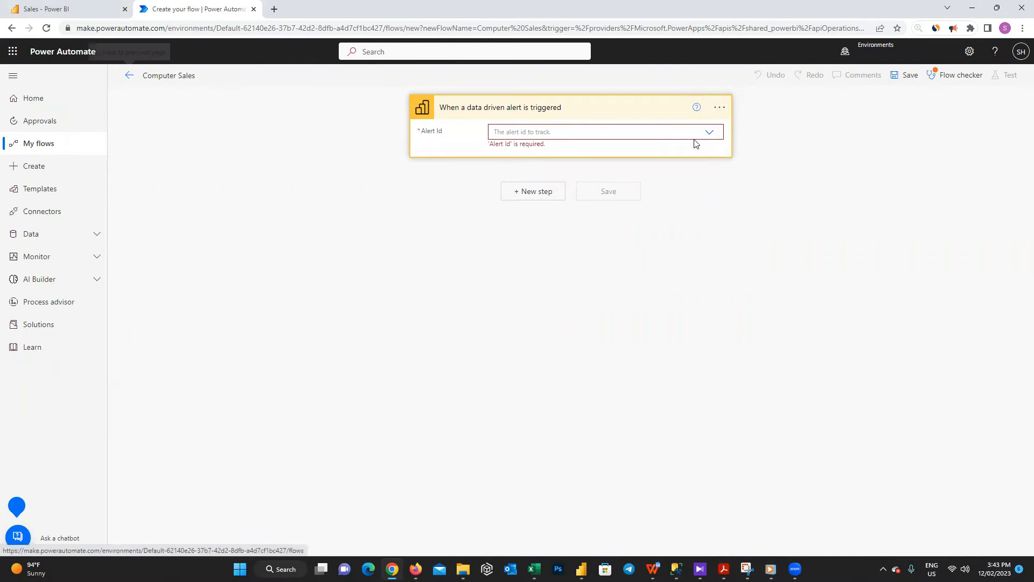
Set the trigger's Alert Id to the Computer Sales alert
click(709, 131)
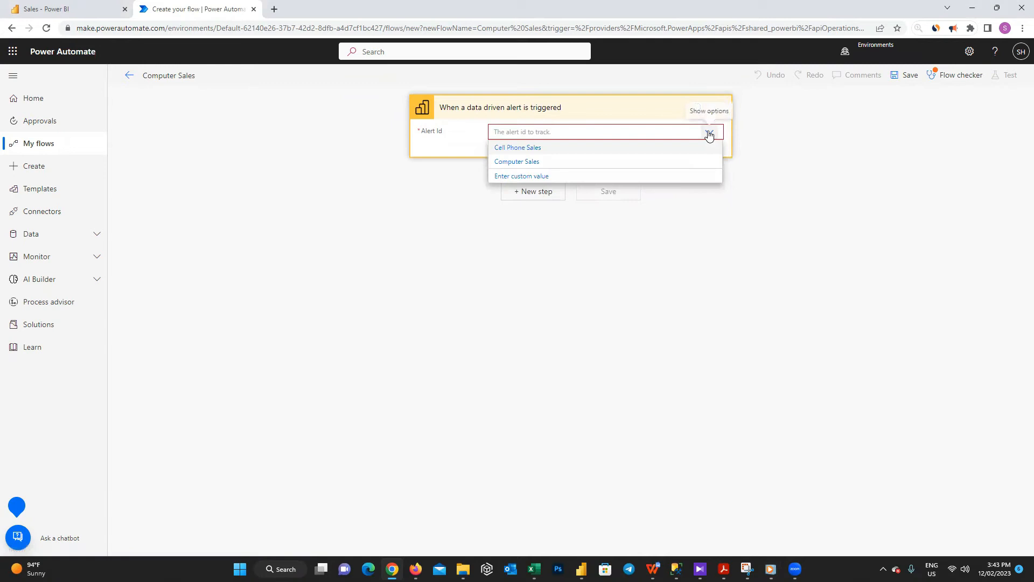
click(532, 194)
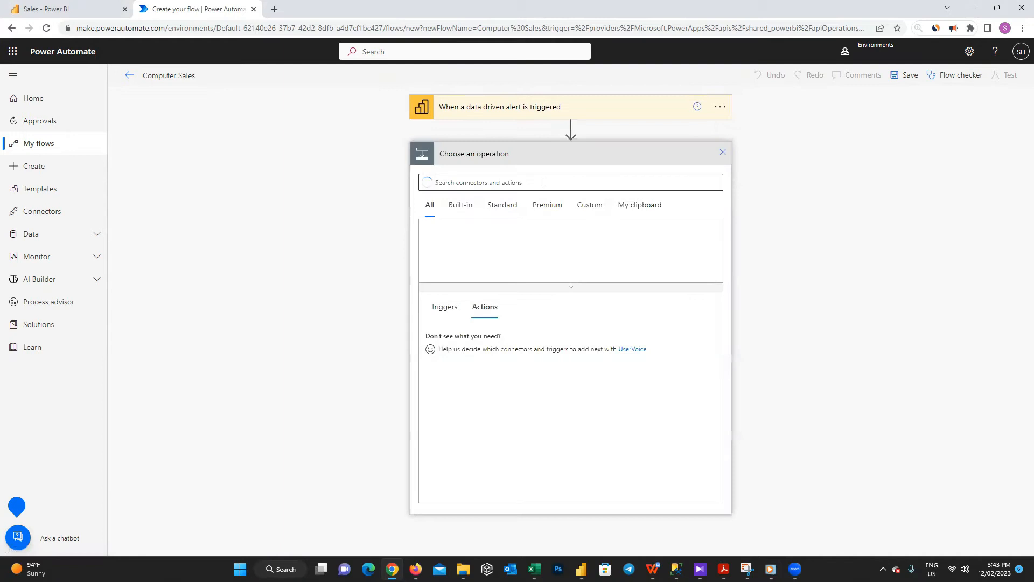
Add a Send an email notification step with a 'Congratulation! Your Computer Sales passed $19K' body
text(send email)
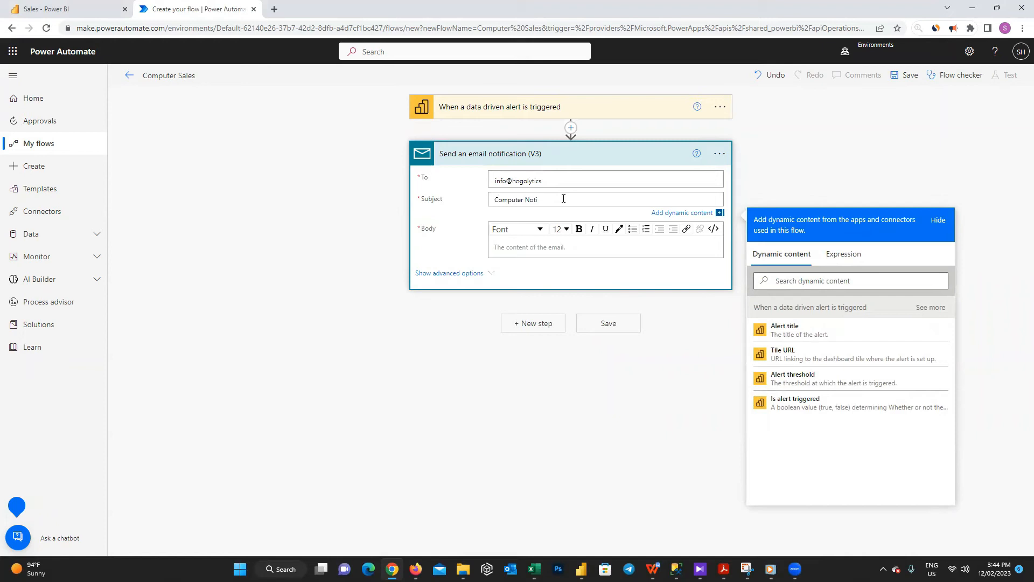
text(Congrat)
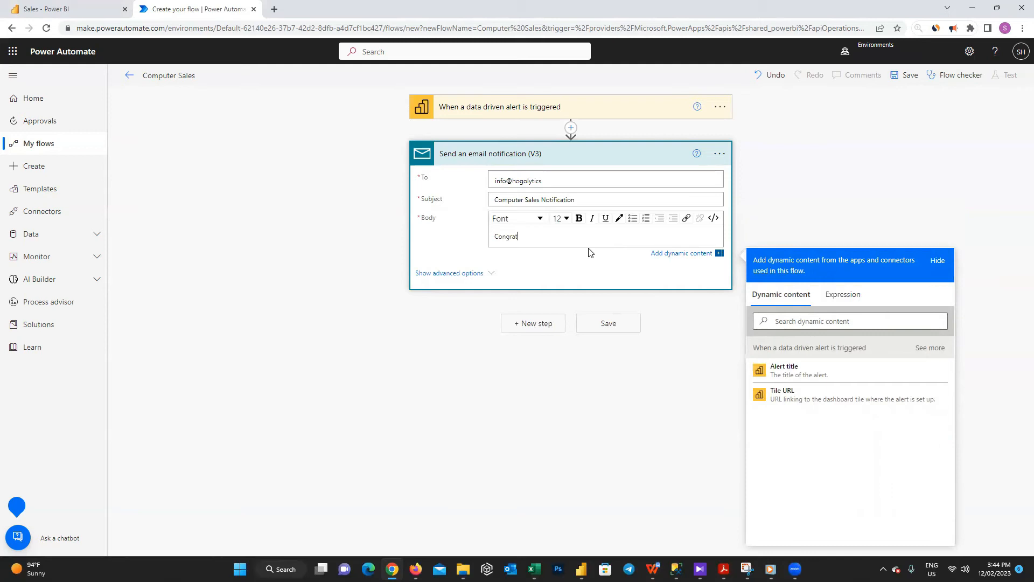
text(ualtion! You Computer Sales passed $19)
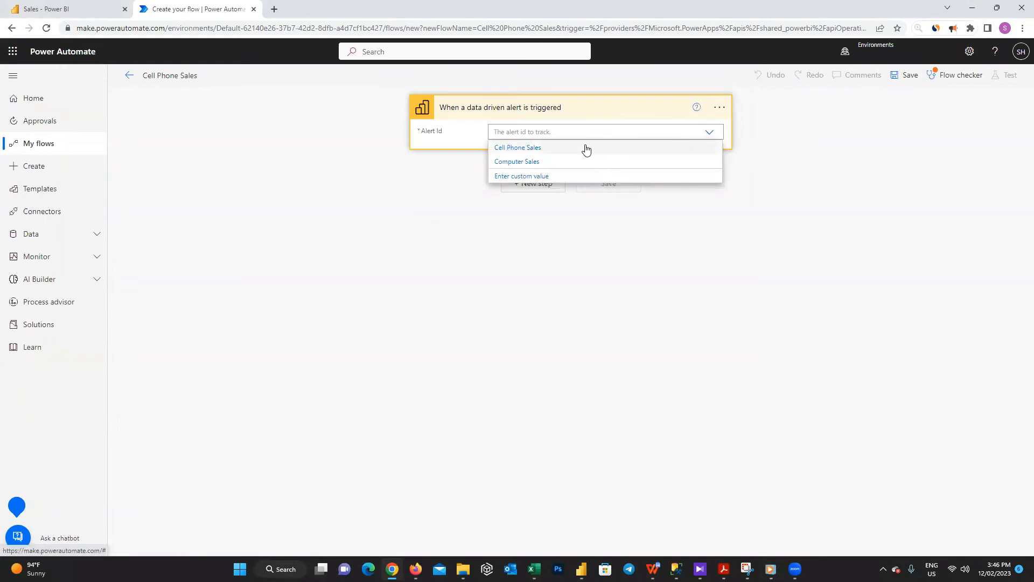
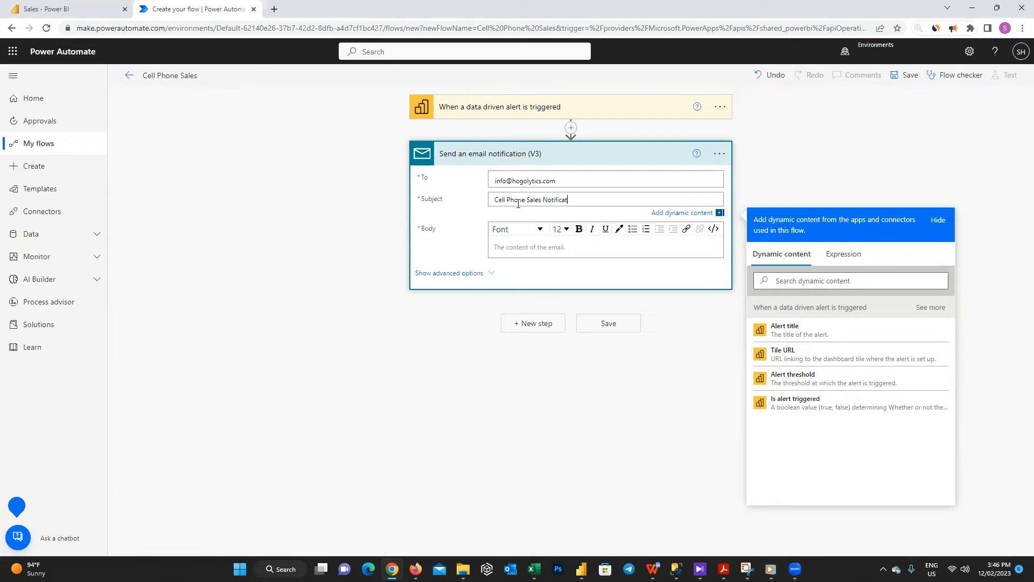
text(Be Careful! Your Cell Phone Sa)
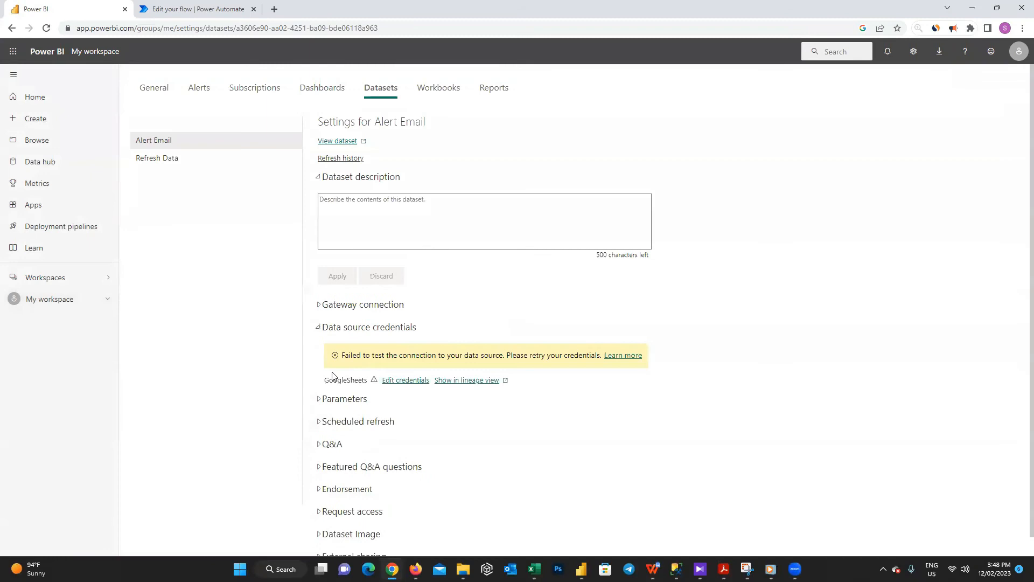
Re-enter the Google Sheets credentials for the Alert Email dataset to clear the failure
click(405, 380)
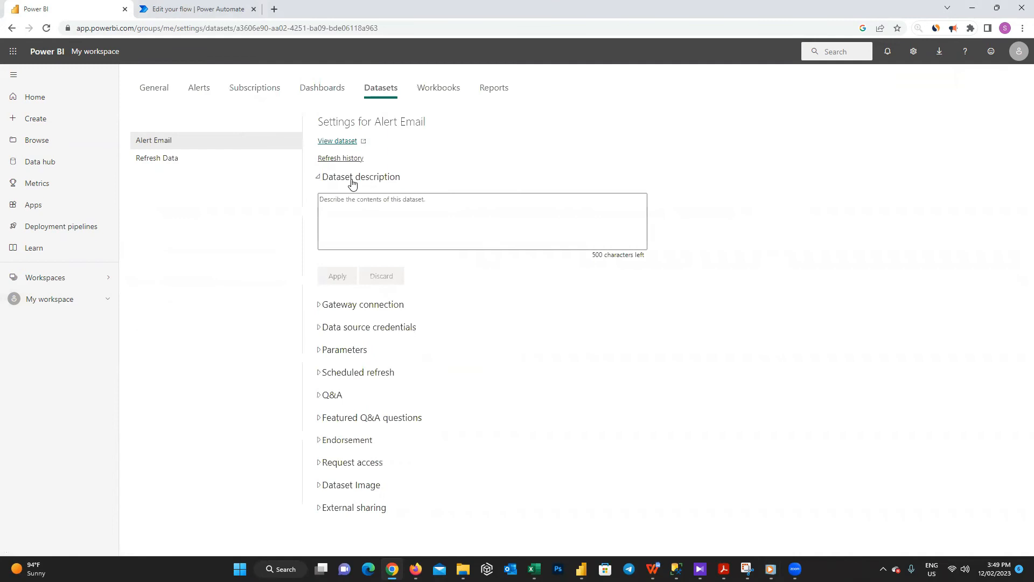
click(340, 158)
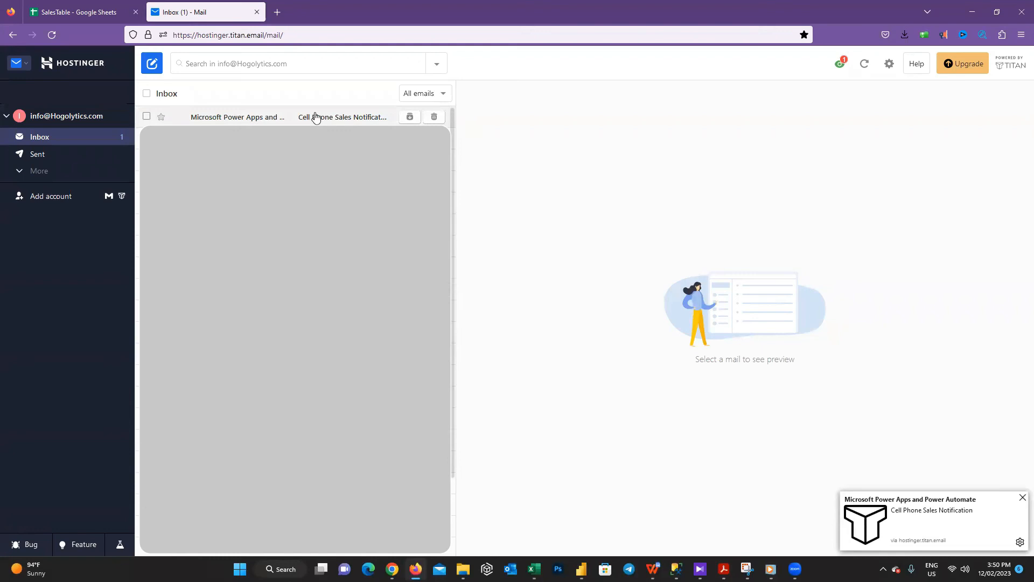
Read the Cell Phone Sales Notification warning sales dropped below $8K, then return to the SalesTable sheet
click(342, 117)
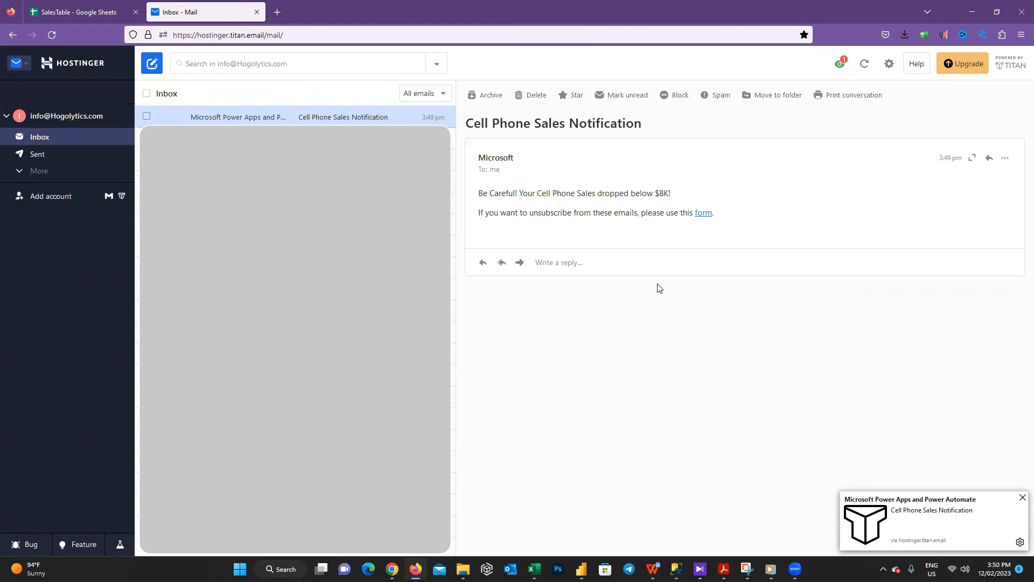
click(78, 12)
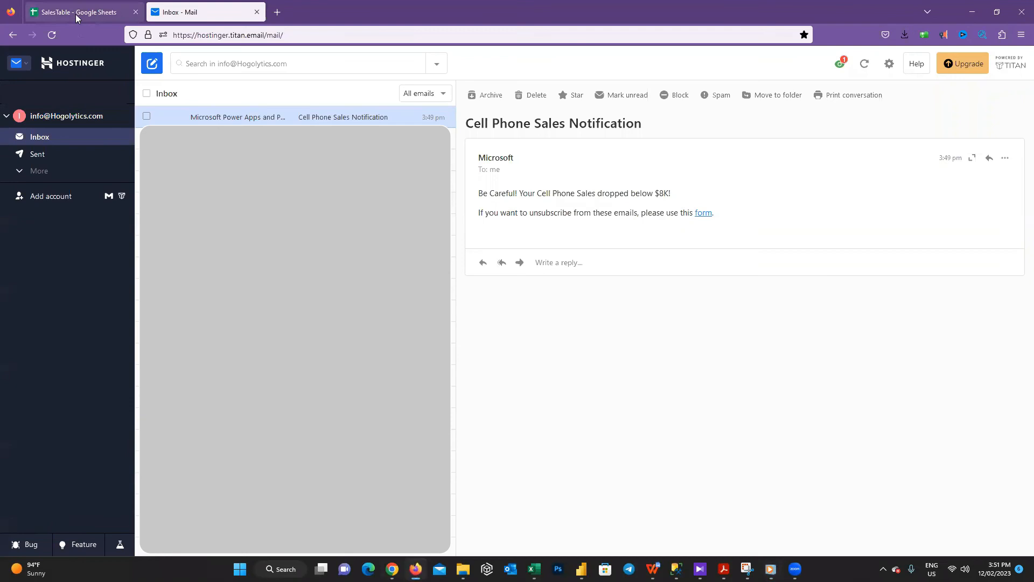
click(79, 12)
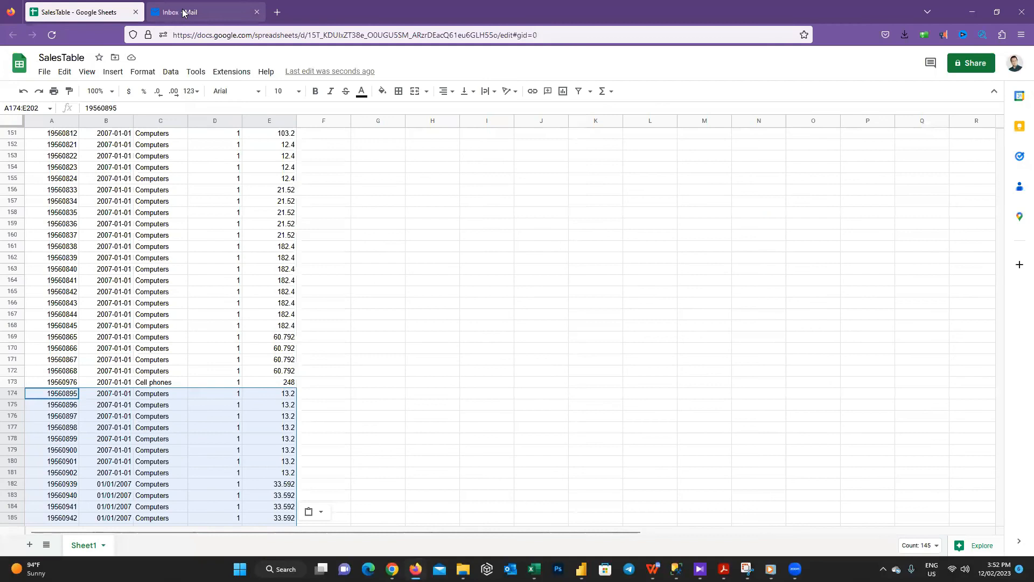
Return to the mail inbox after adding Computers rows to SalesTable
click(205, 12)
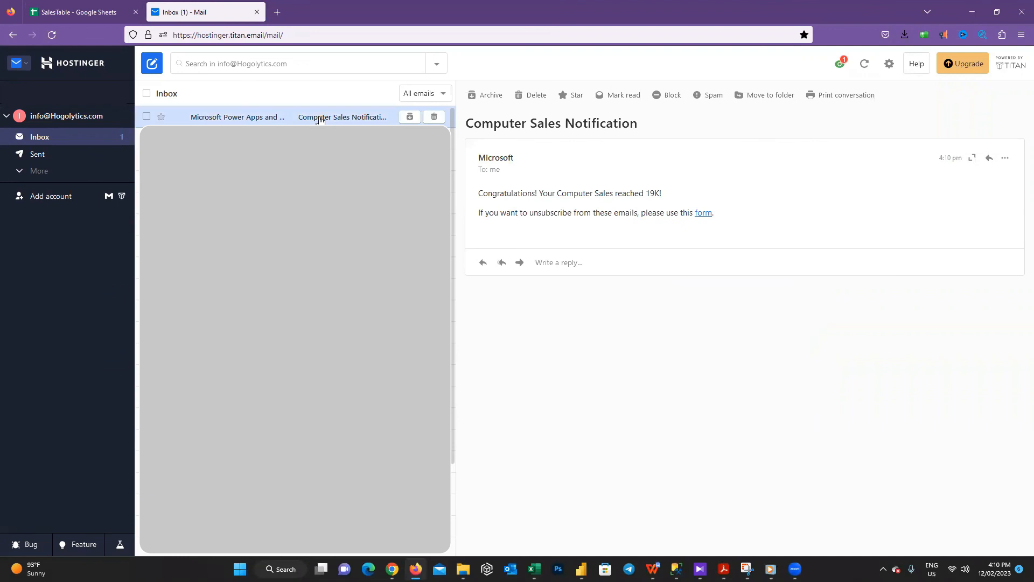
Read the Computer Sales Notification congratulating that computer sales reached 19K
click(623, 95)
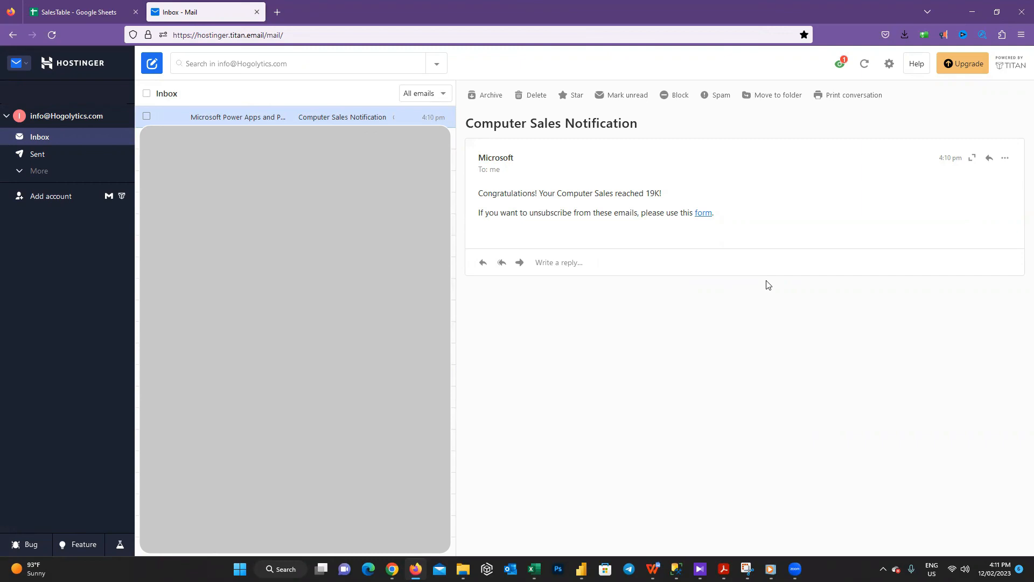